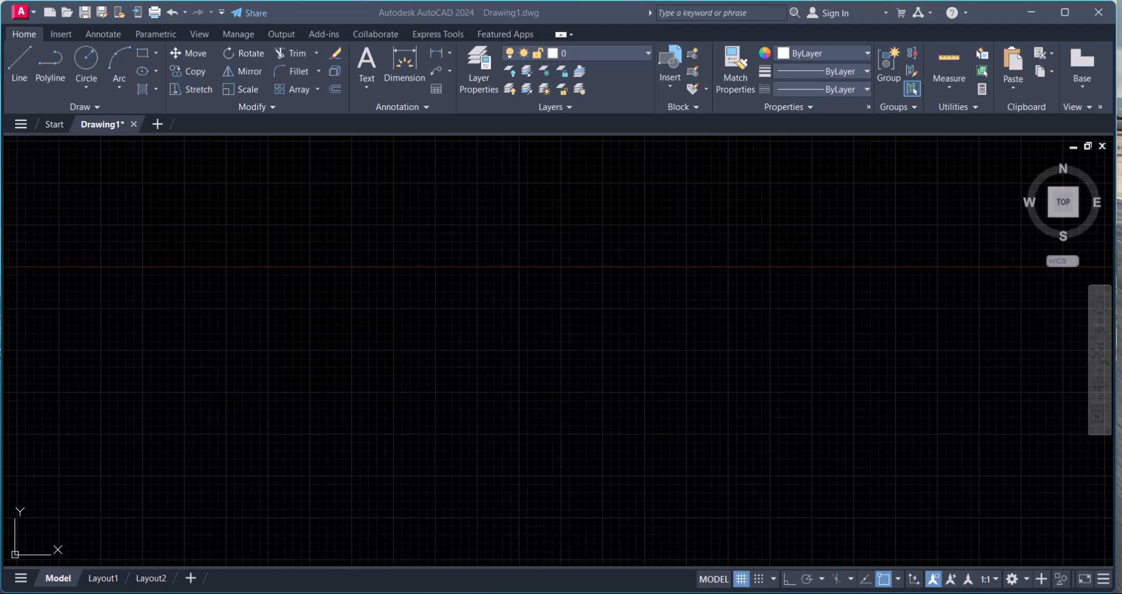
pyautogui.moveTo(765, 407)
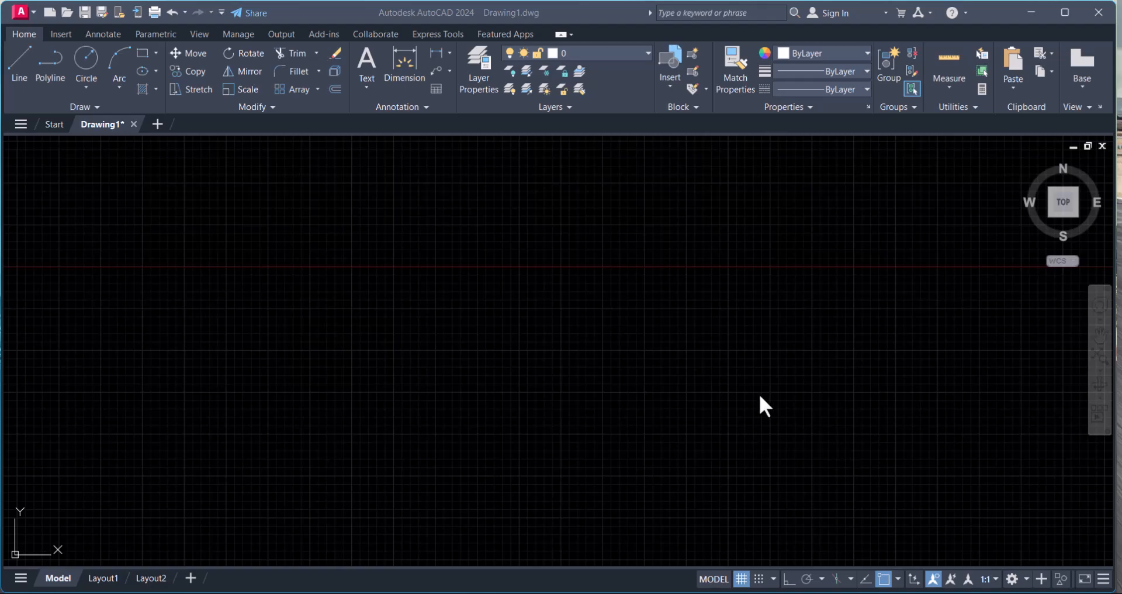
pyautogui.moveTo(671, 346)
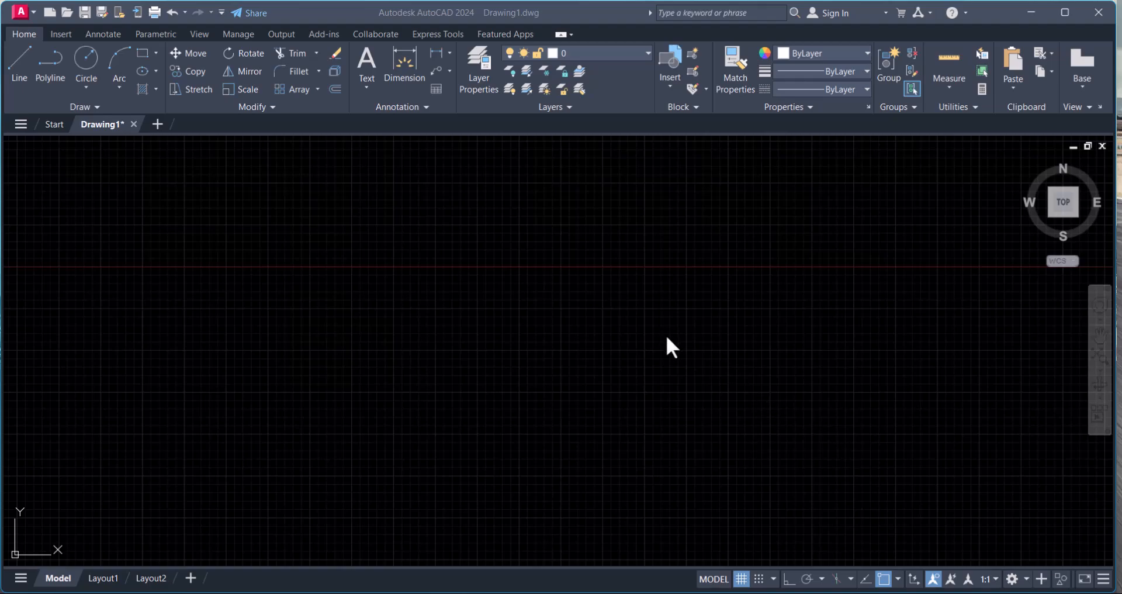
pyautogui.moveTo(618, 315)
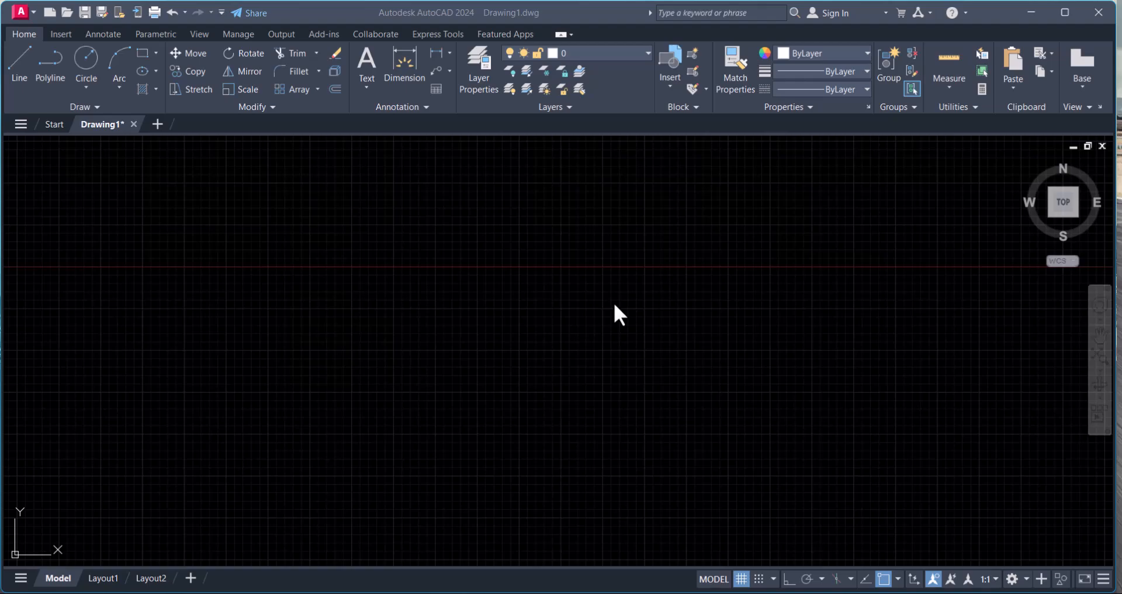
pyautogui.moveTo(508, 338)
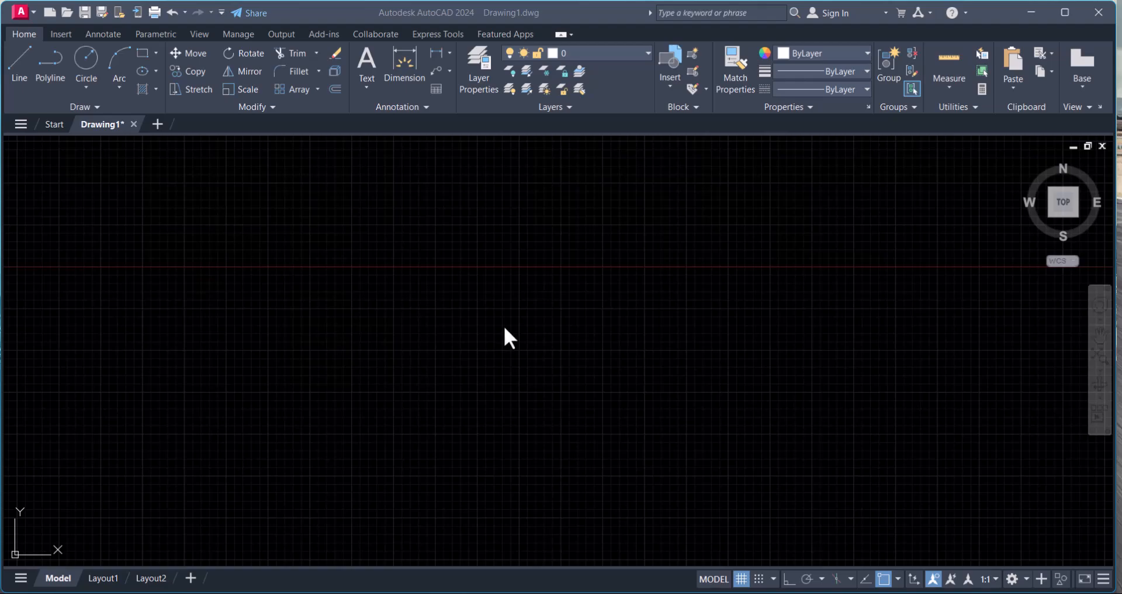
pyautogui.moveTo(784, 411)
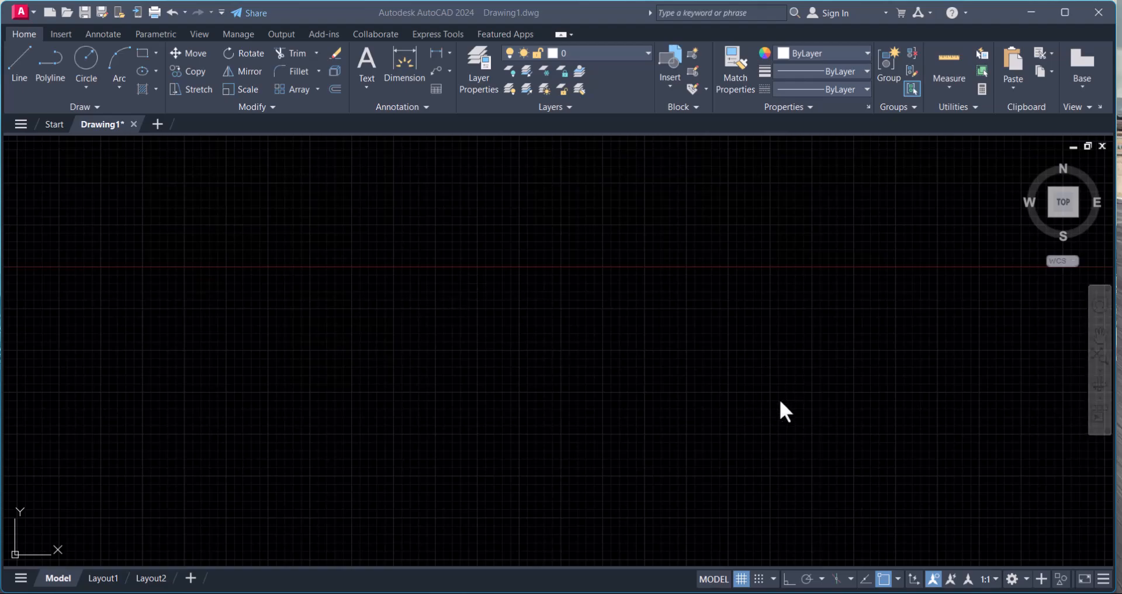
pyautogui.moveTo(535, 351)
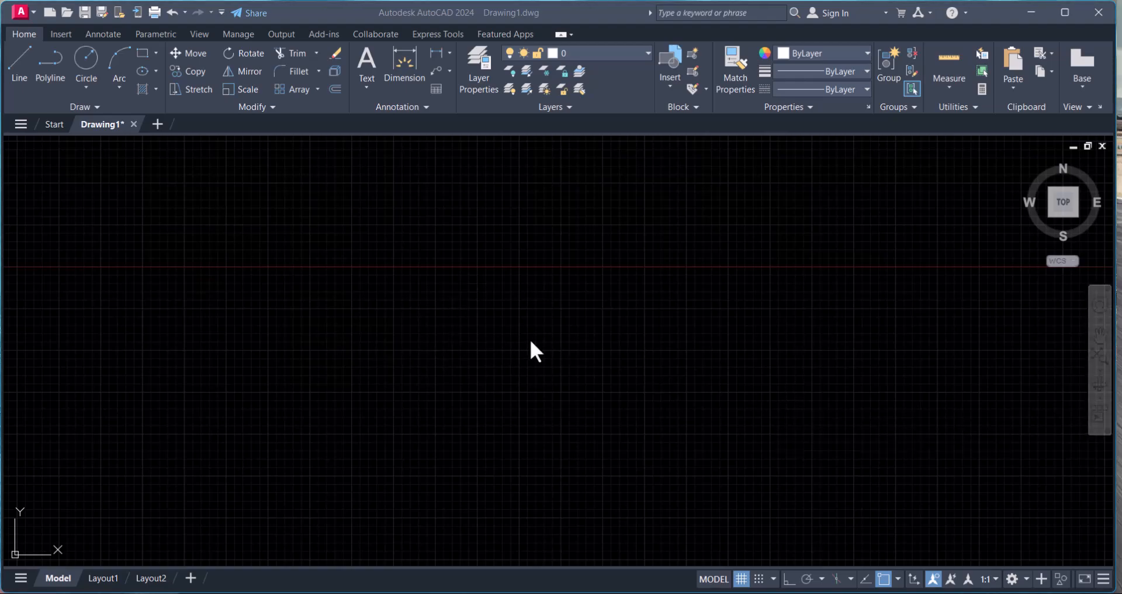
pyautogui.moveTo(396, 557)
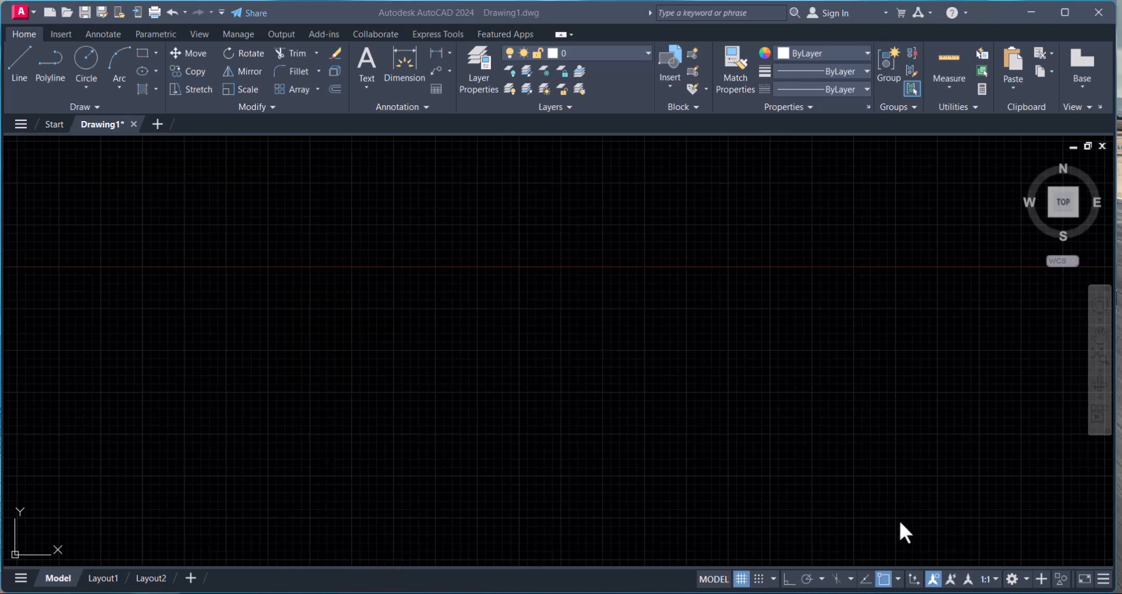
pyautogui.moveTo(809, 444)
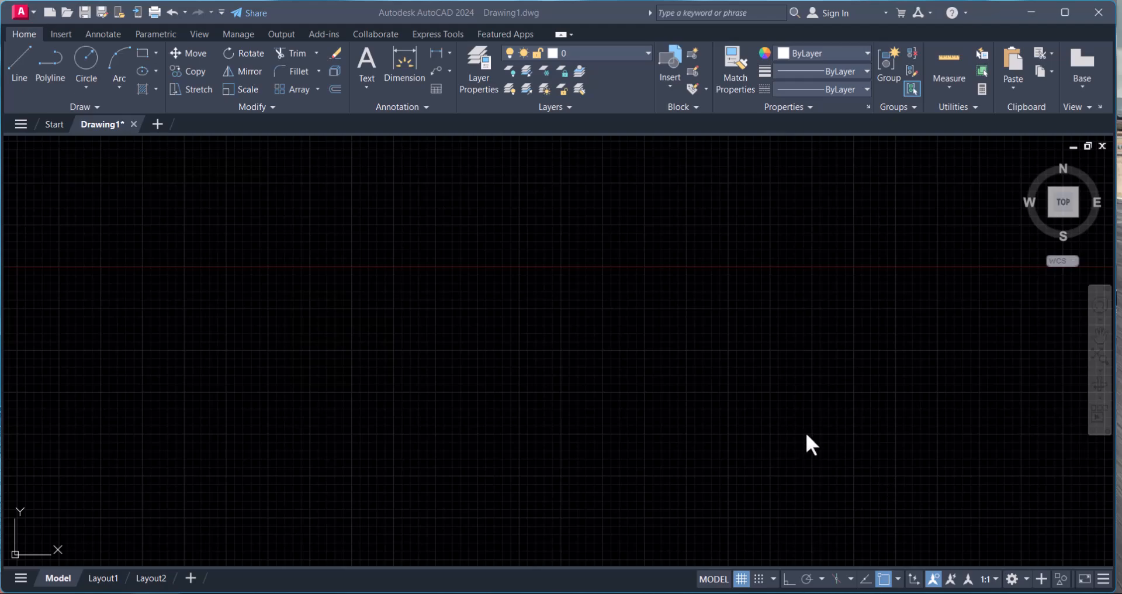
pyautogui.moveTo(517, 348)
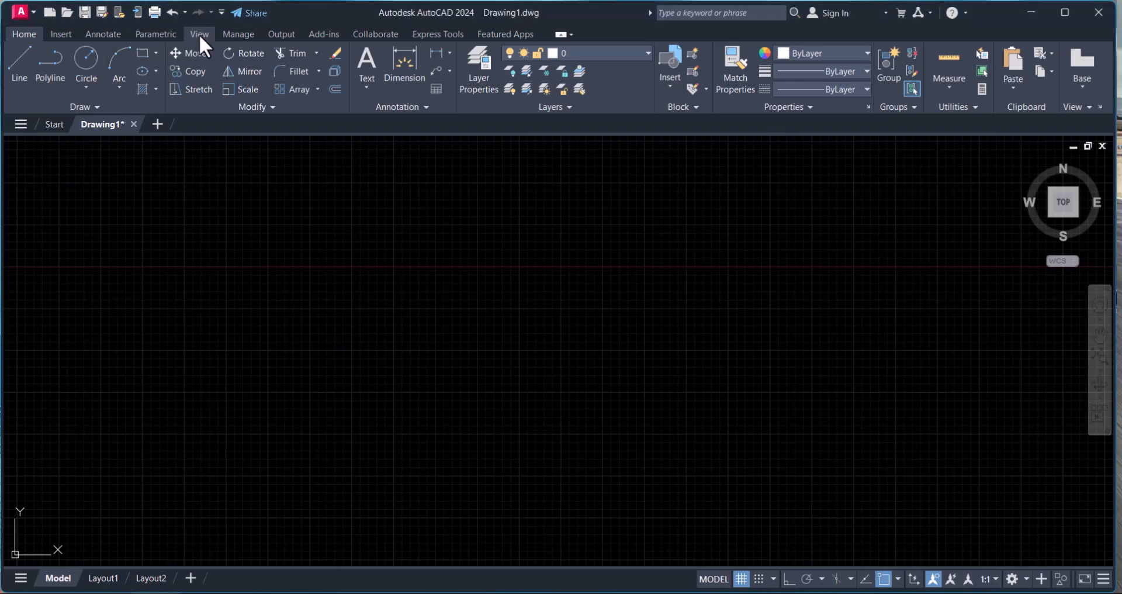
# Step: Restore the command line window from the View ribbon's Palettes panel
pyautogui.click(199, 34)
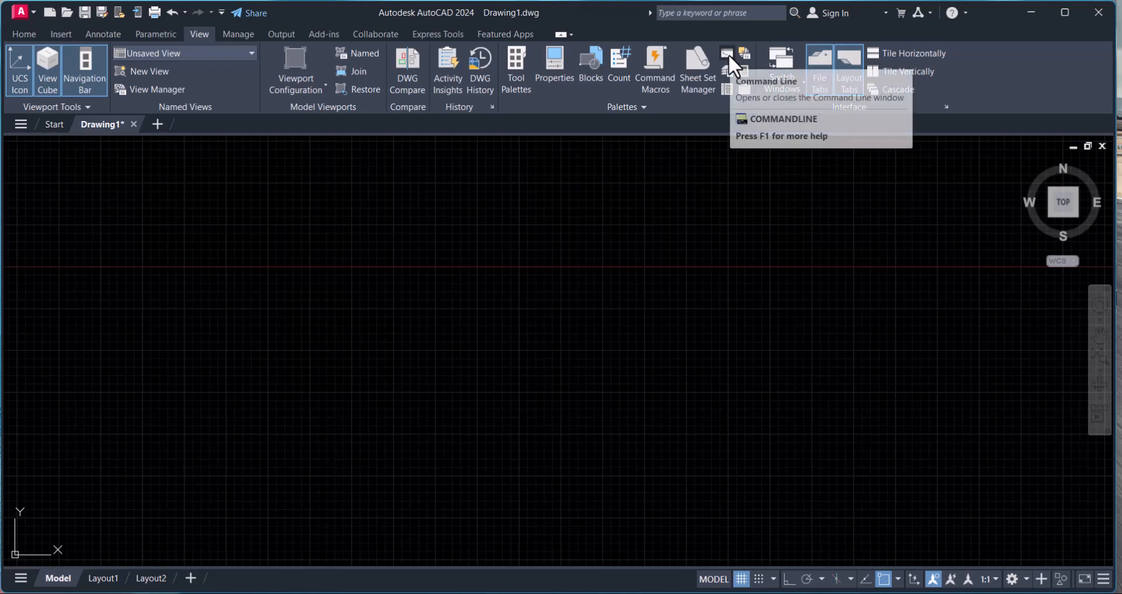
pyautogui.click(727, 60)
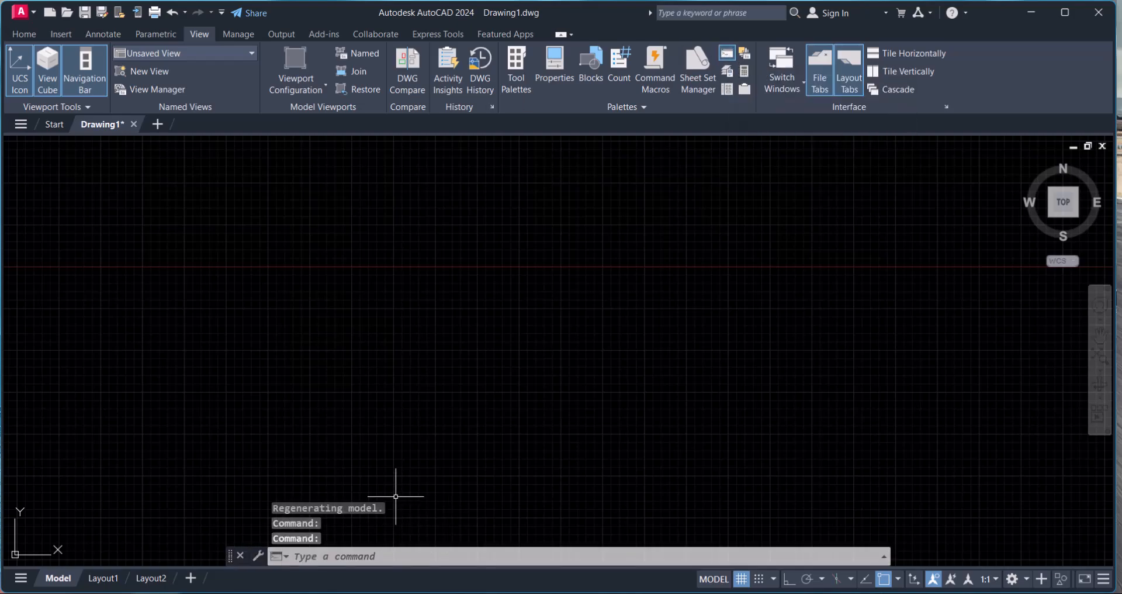
pyautogui.moveTo(508, 471)
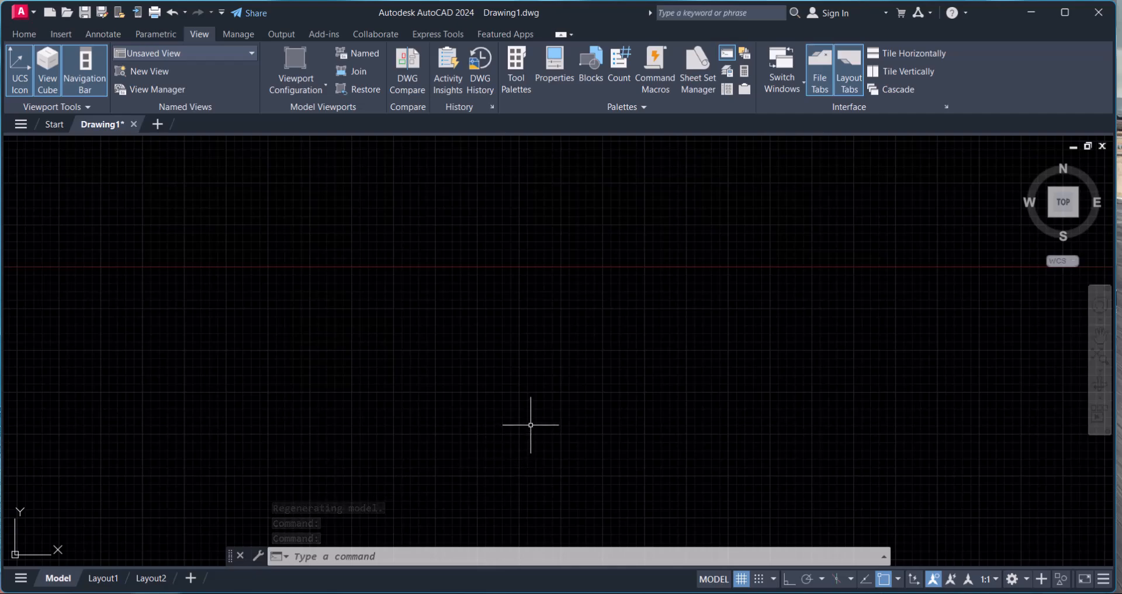
pyautogui.moveTo(508, 451)
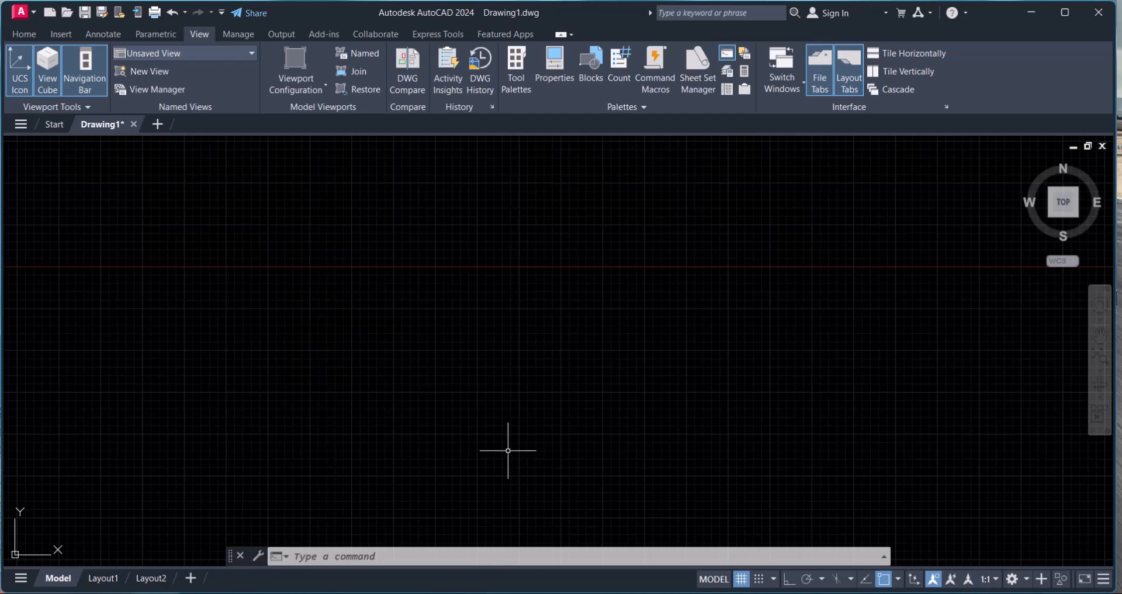
pyautogui.moveTo(544, 428)
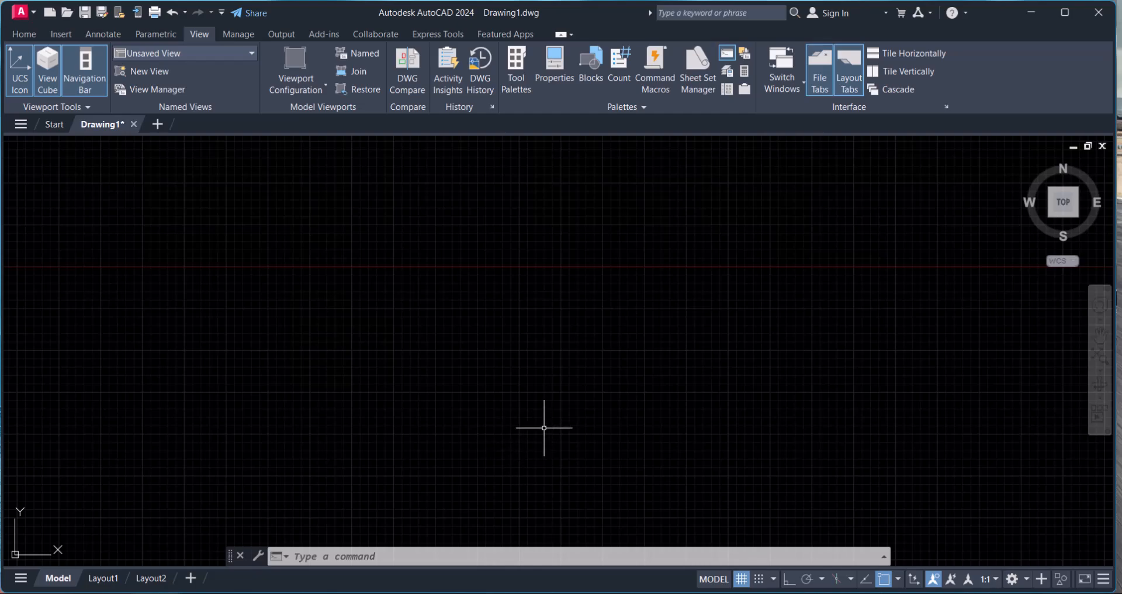
pyautogui.click(241, 557)
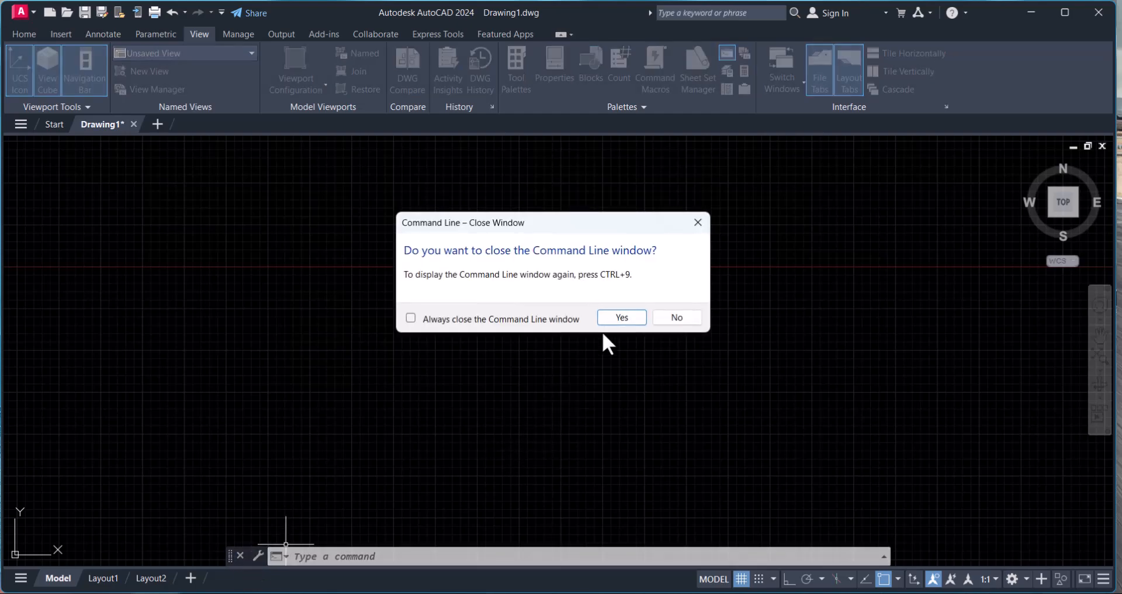
pyautogui.click(619, 317)
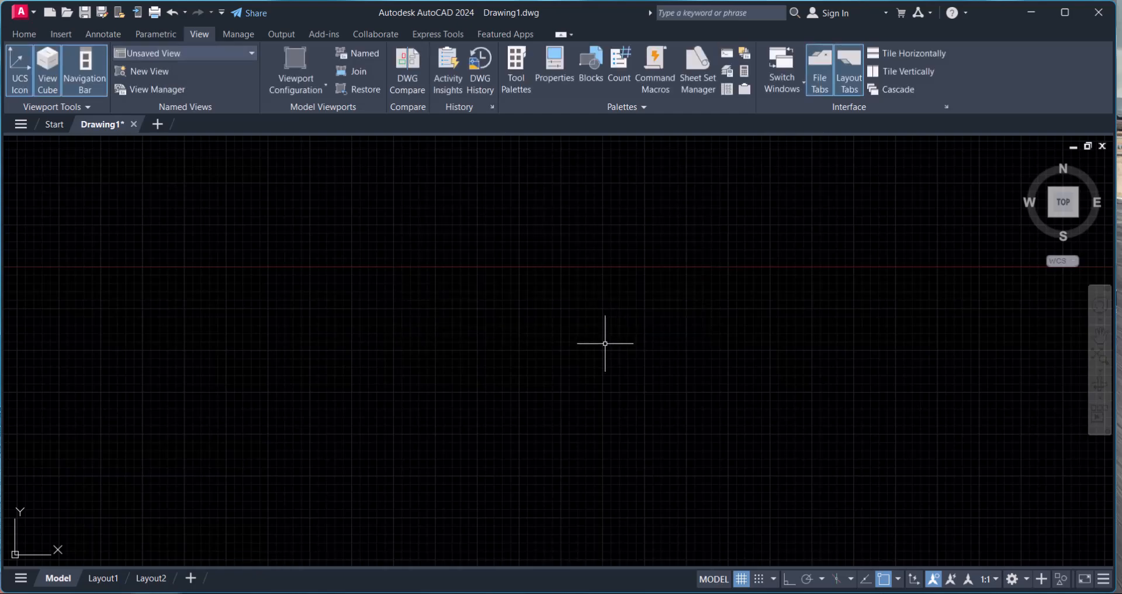
pyautogui.moveTo(604, 346)
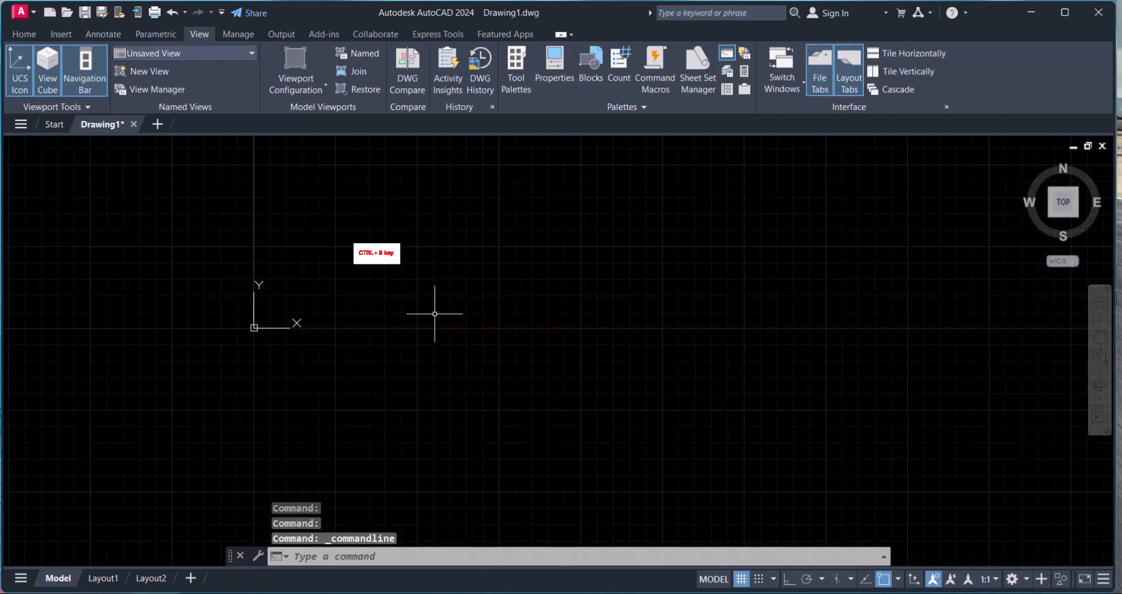
pyautogui.press('ctrl+9')
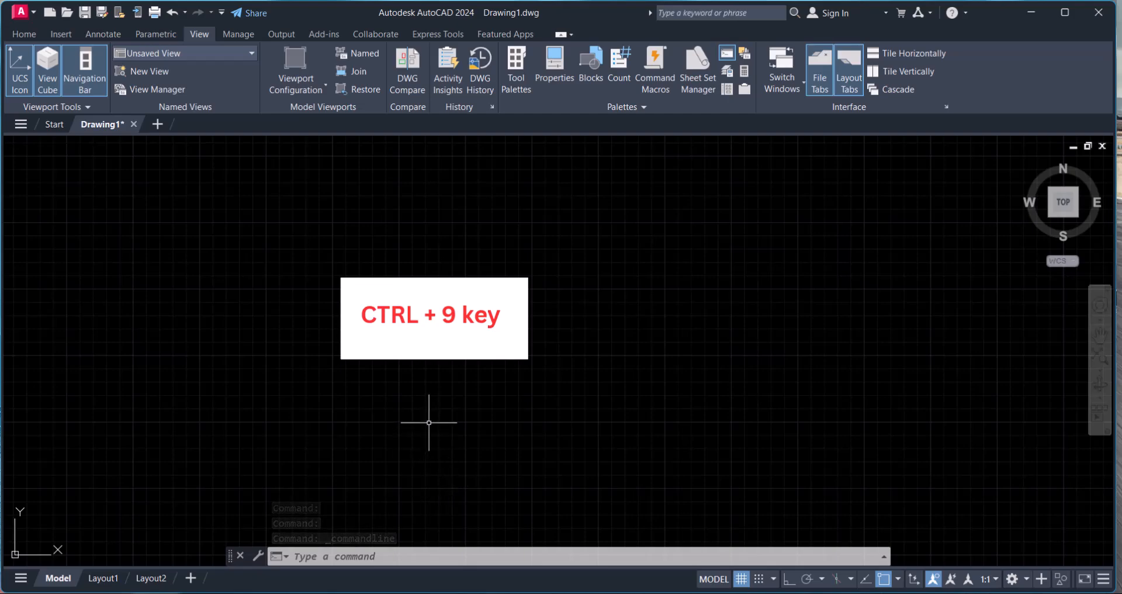
pyautogui.press('ctrl+9')
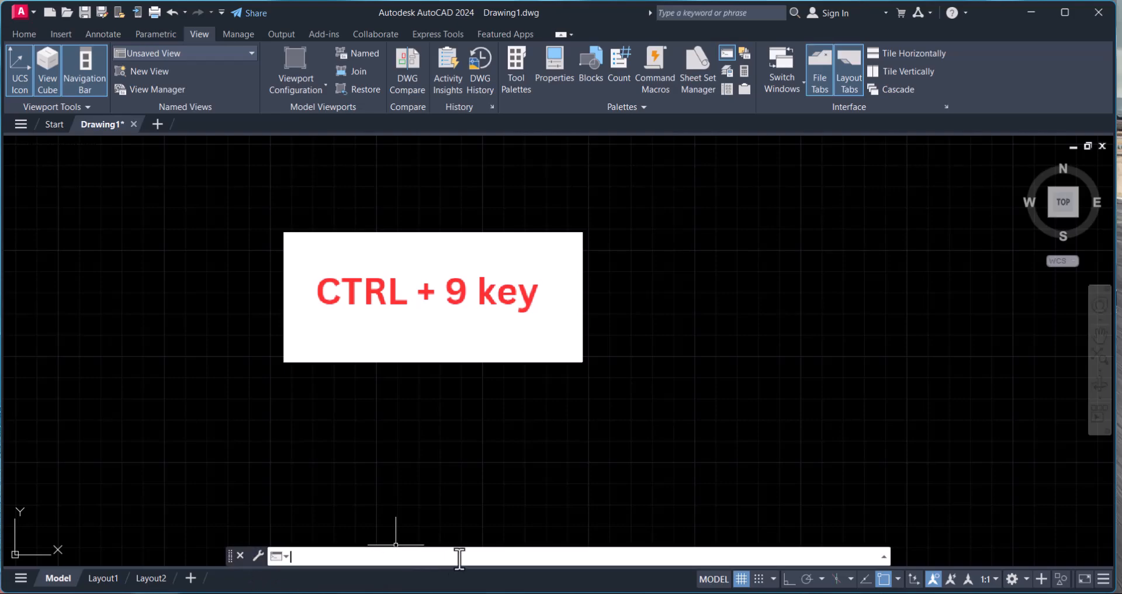
pyautogui.write('co')
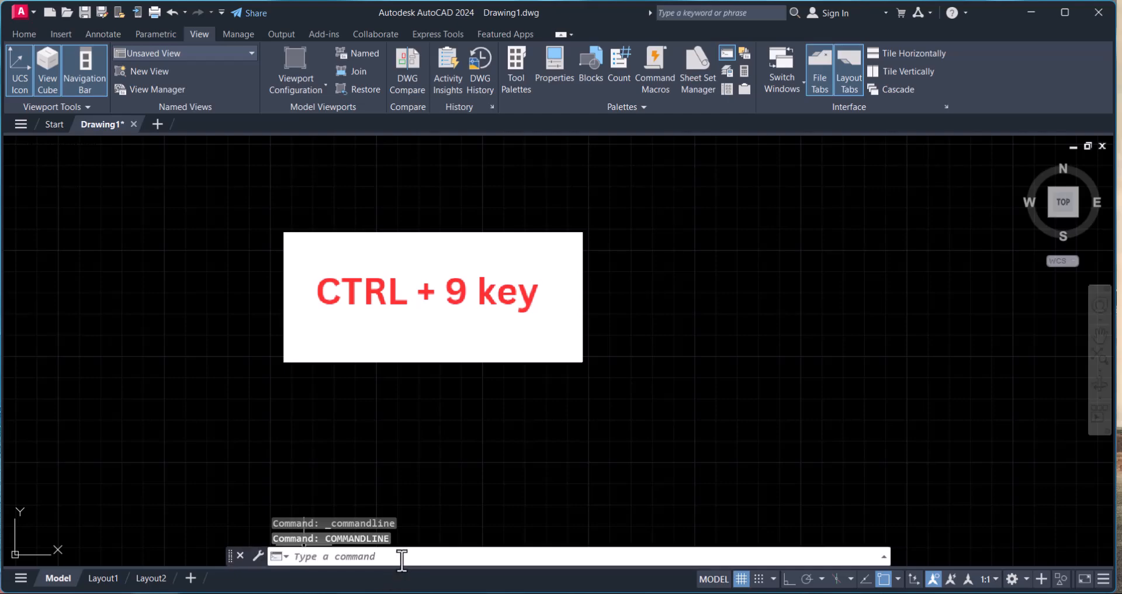
pyautogui.moveTo(405, 560)
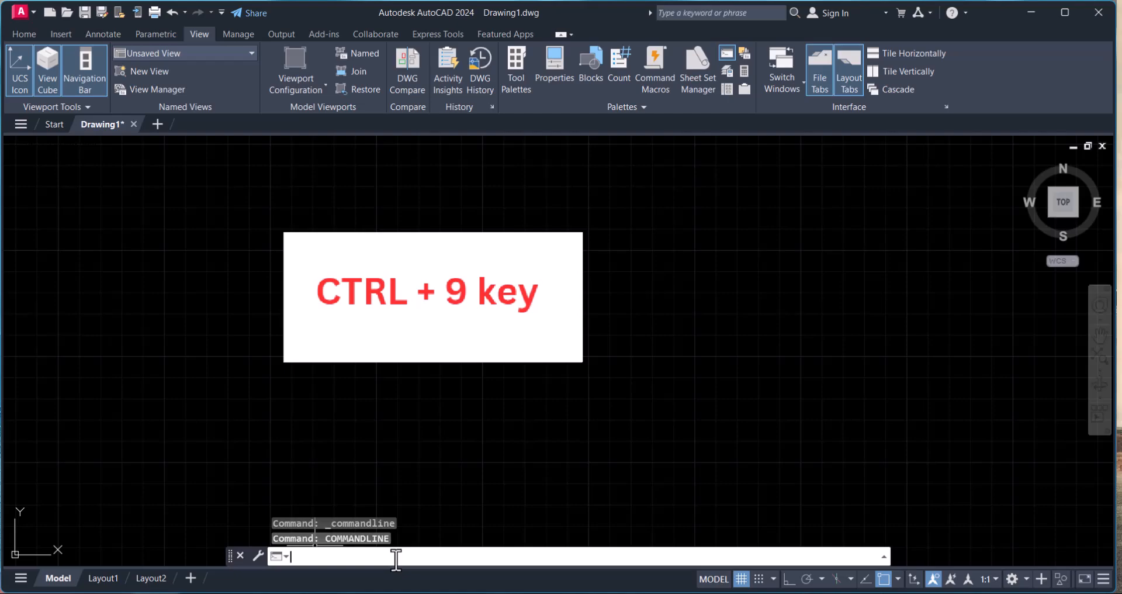
# Step: Via CUI, reach the Command Line palette's Show property under the Drafting & Annotation workspace
pyautogui.write('CUI')
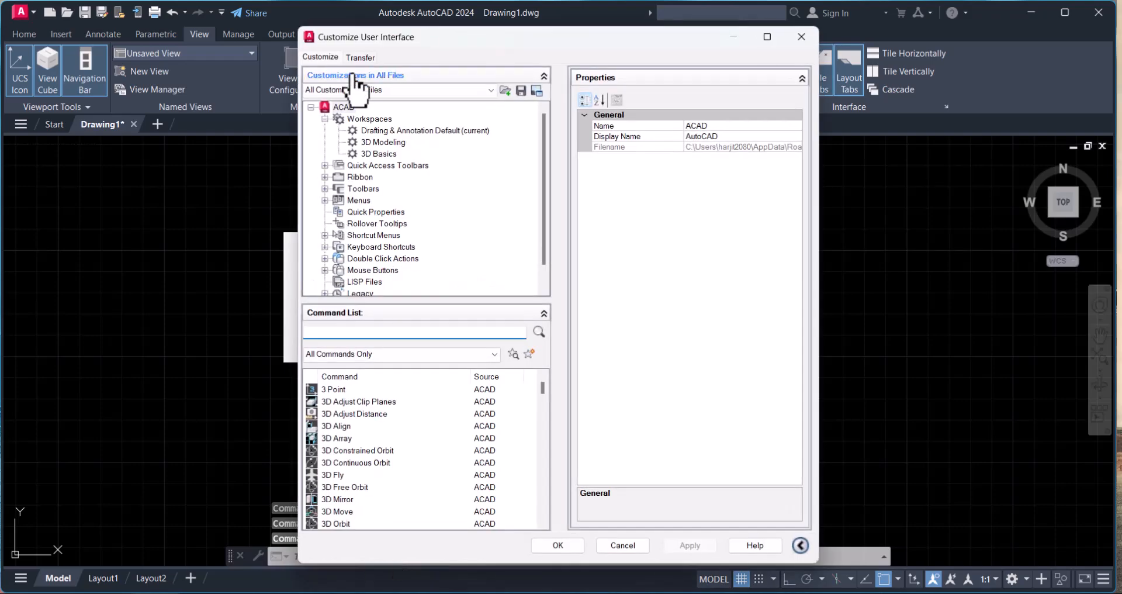
pyautogui.moveTo(404, 52)
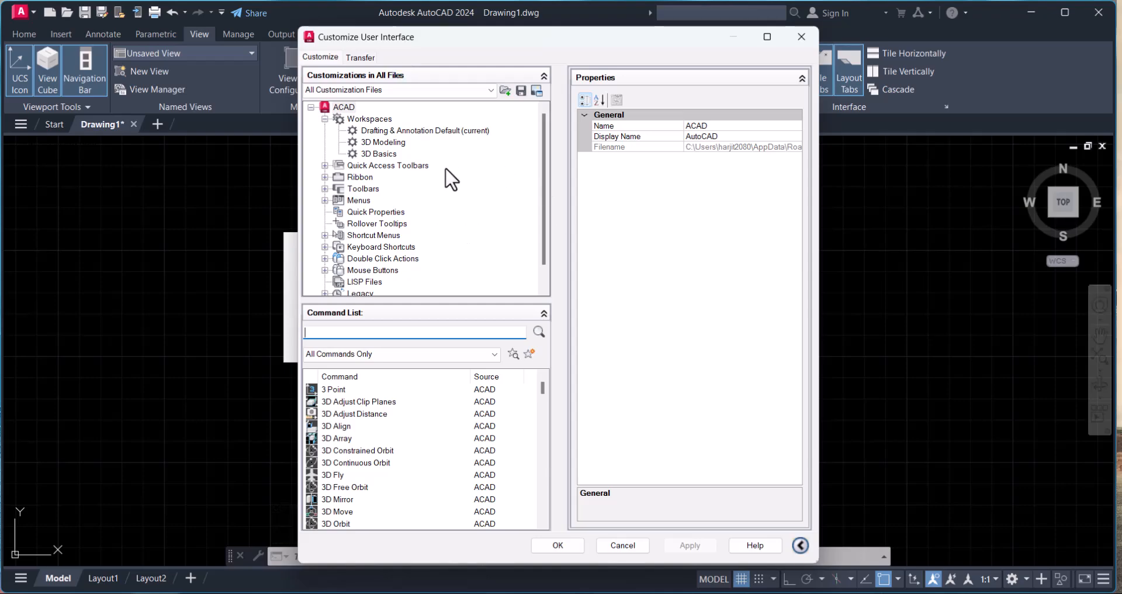
pyautogui.click(426, 130)
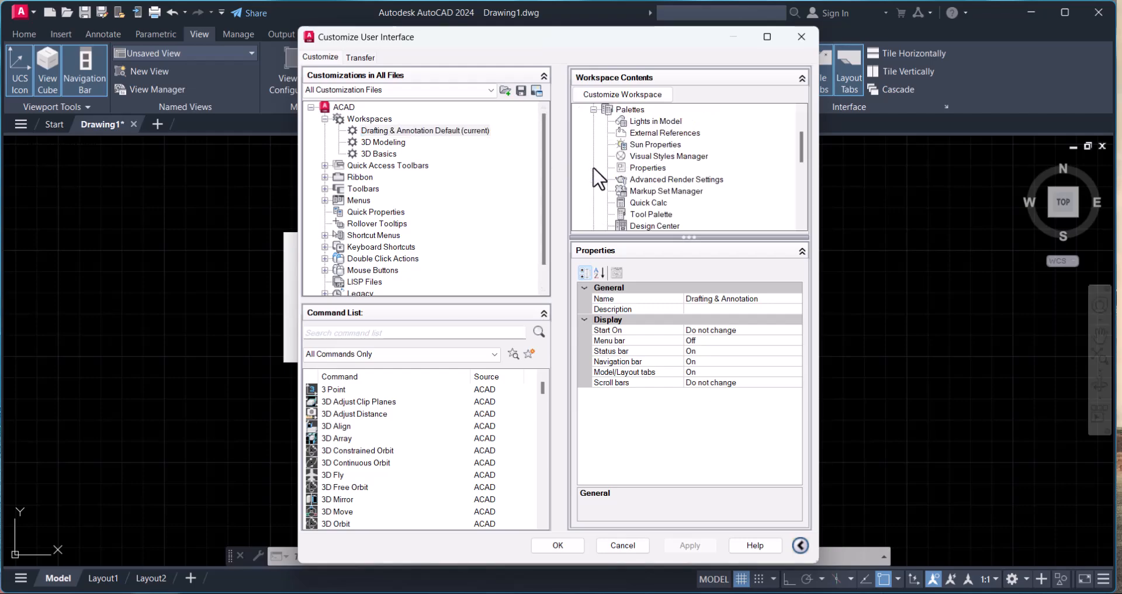
pyautogui.scroll(-3)
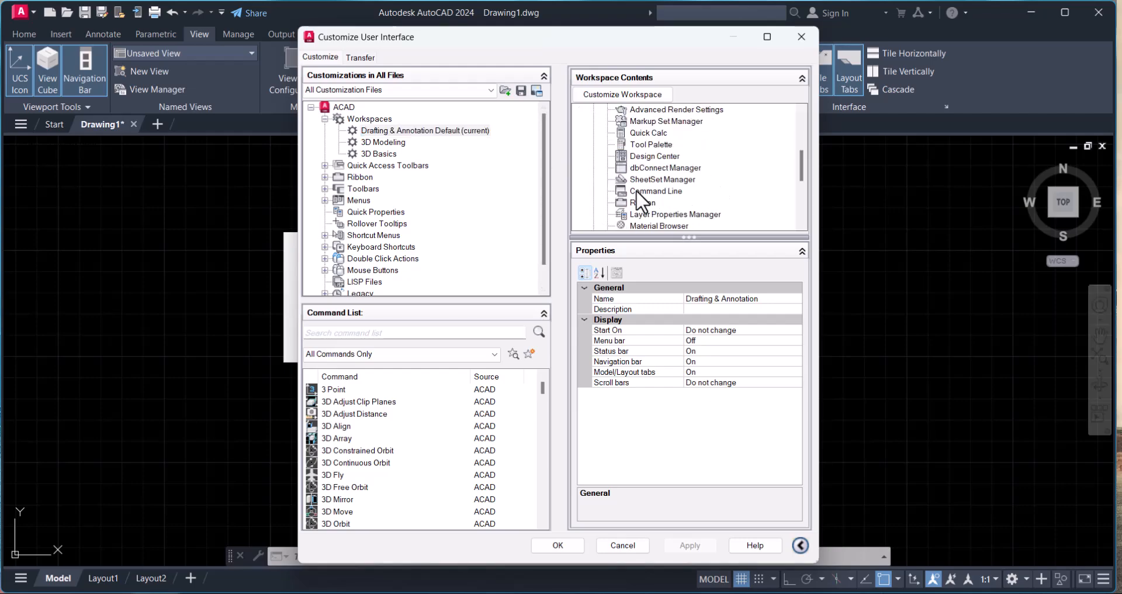
pyautogui.click(656, 191)
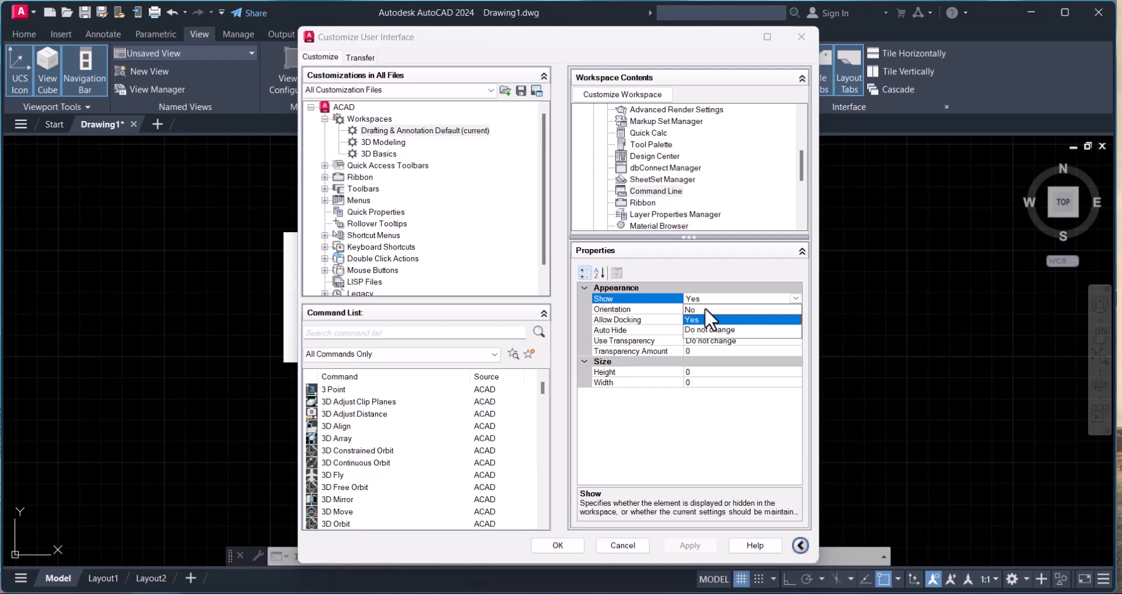
pyautogui.click(691, 308)
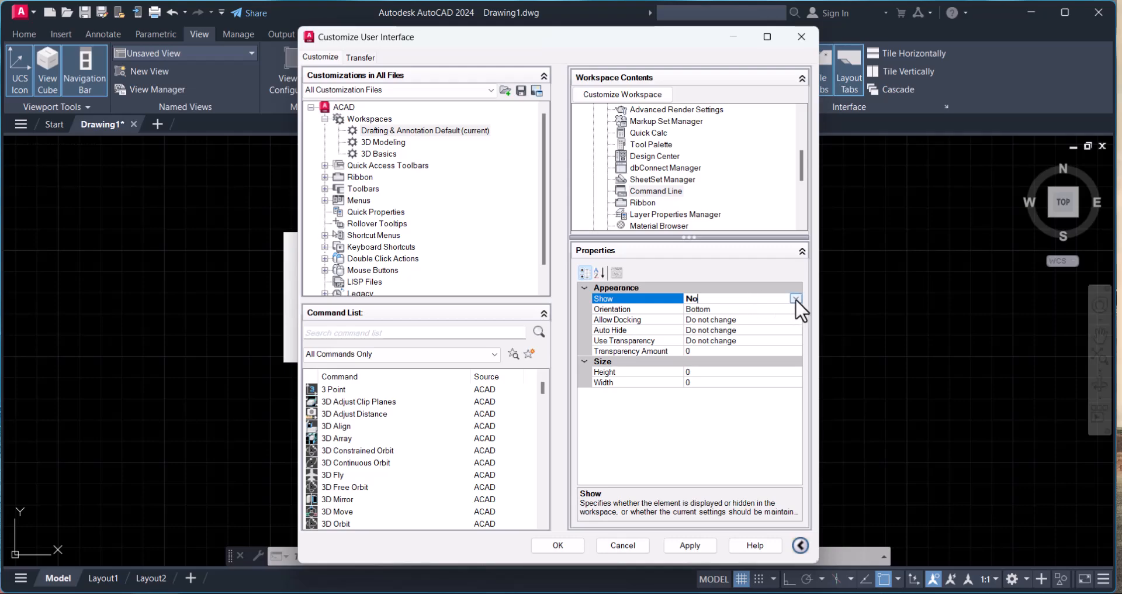
# Step: Switch the Command Line palette's Show property to Yes, not yet applied
pyautogui.click(795, 298)
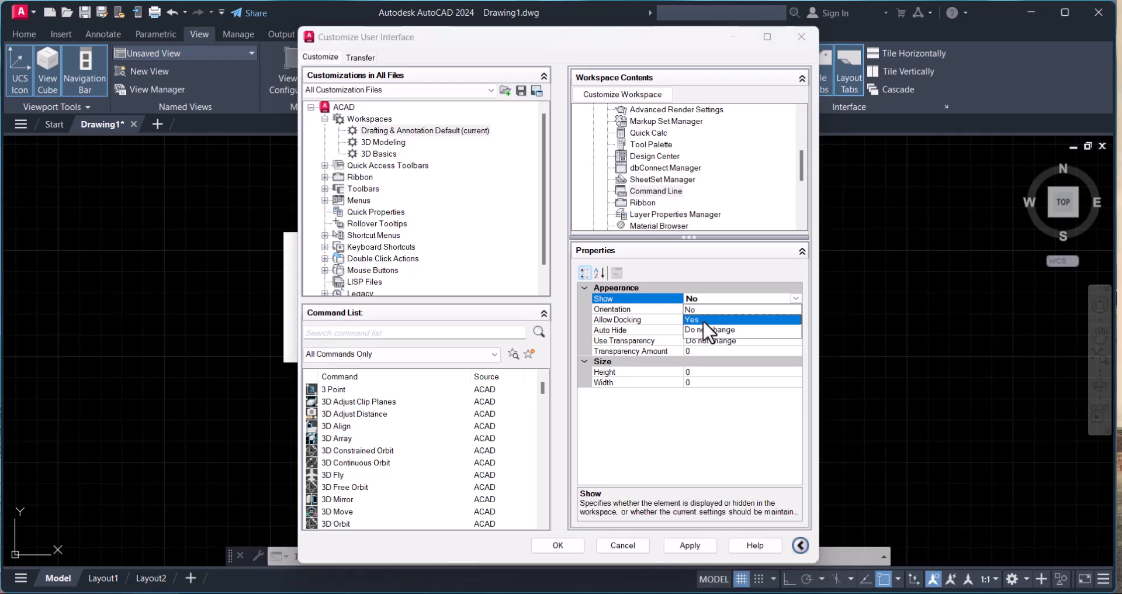
pyautogui.click(691, 298)
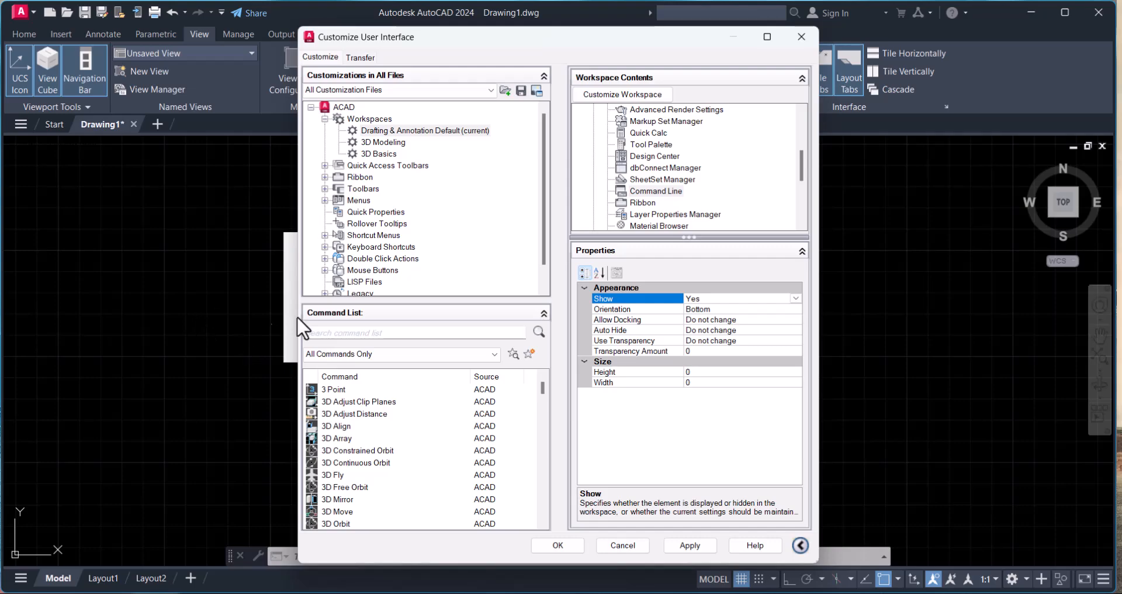
pyautogui.moveTo(436, 412)
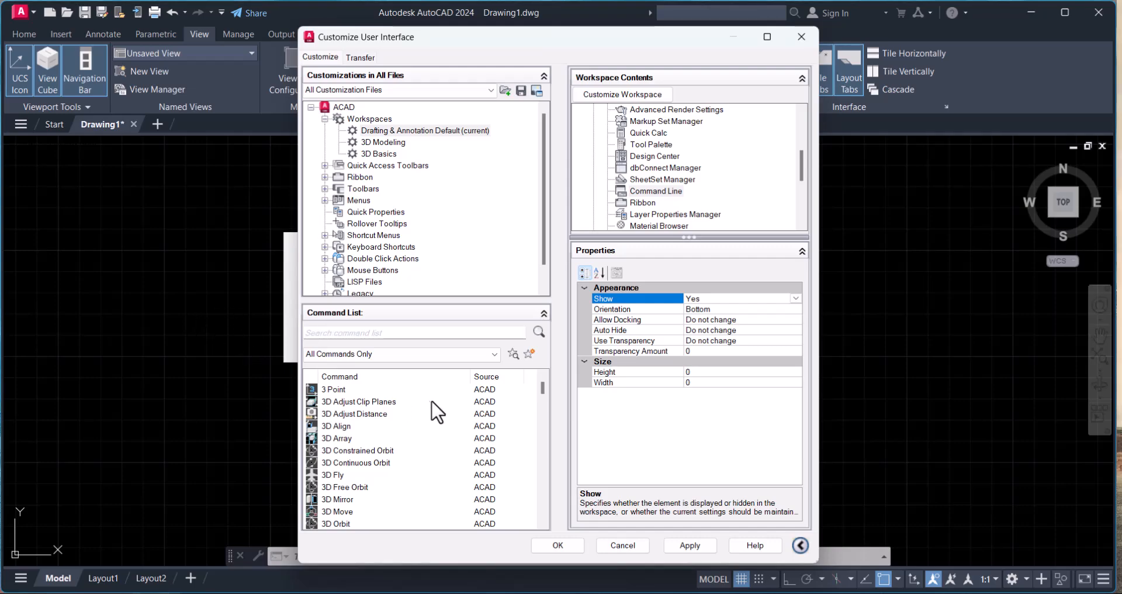
pyautogui.moveTo(445, 409)
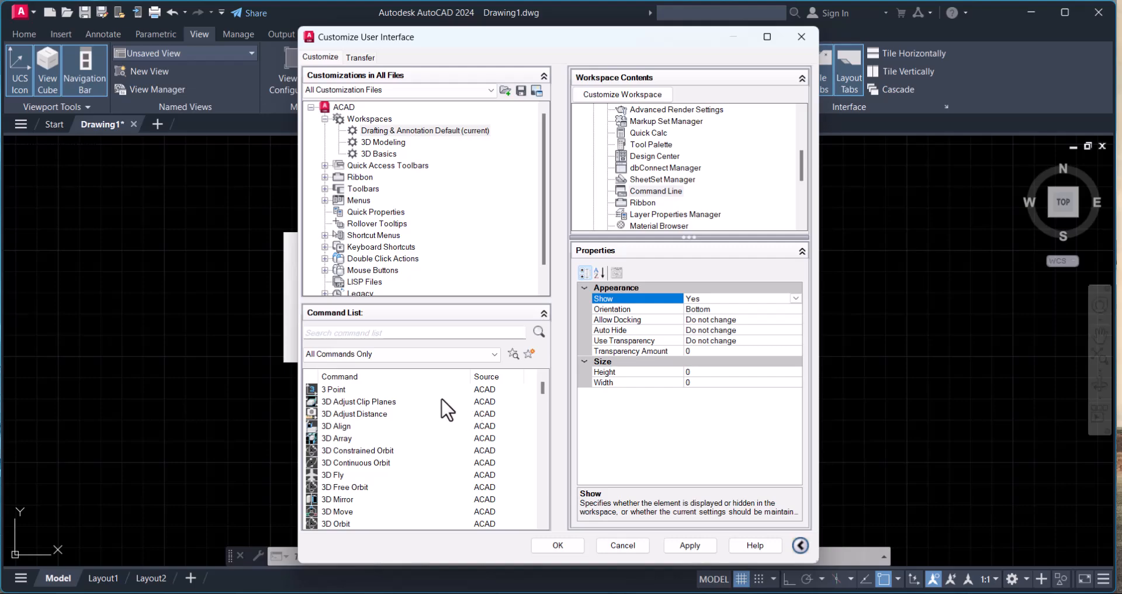